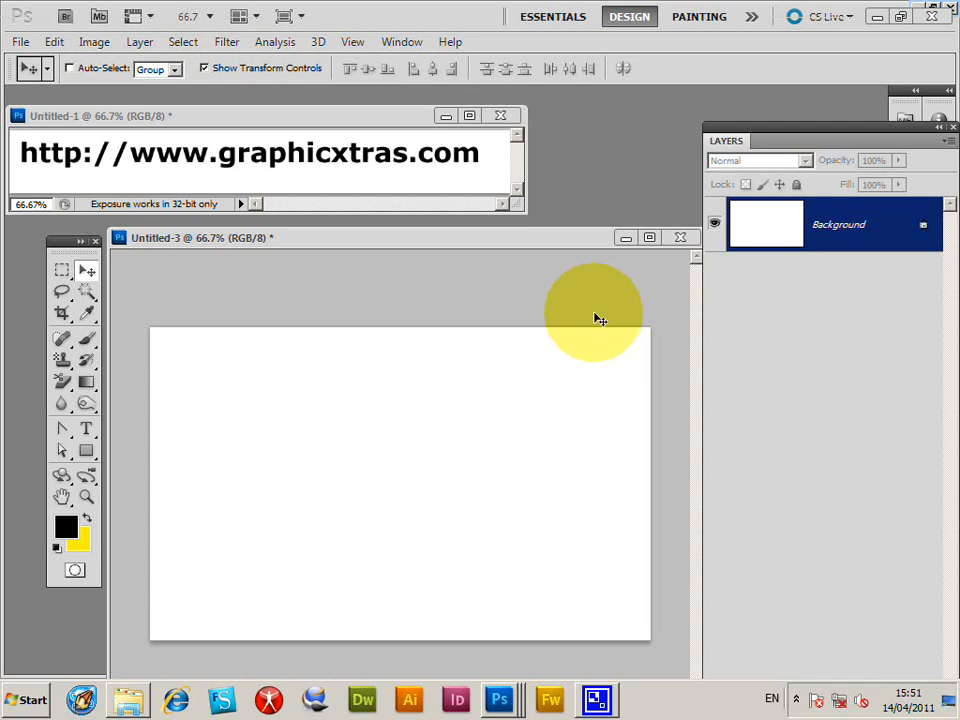
mouse_move(470, 278)
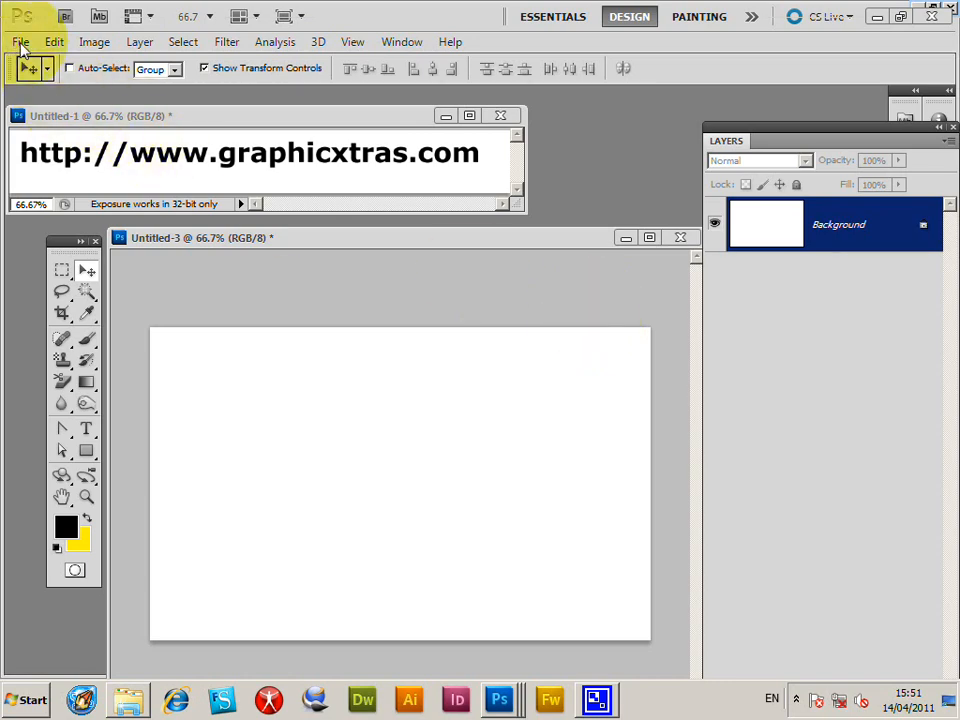
Browse the Graphic Artworks - PDF cat silhouettes and select GX57_Cats_039.pdf.
click(20, 41)
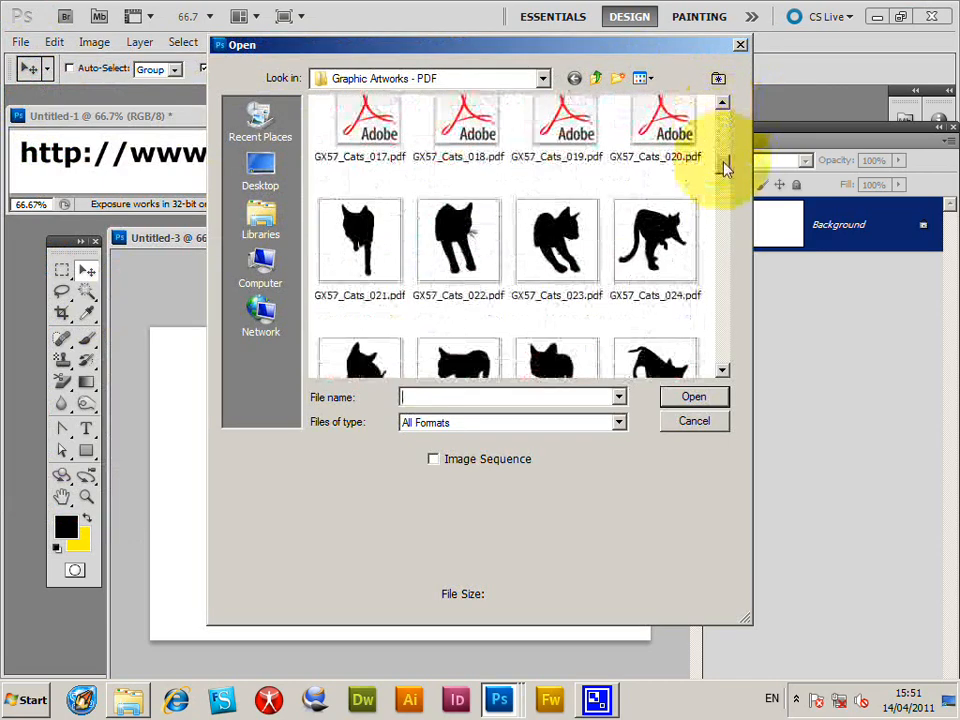
click(557, 240)
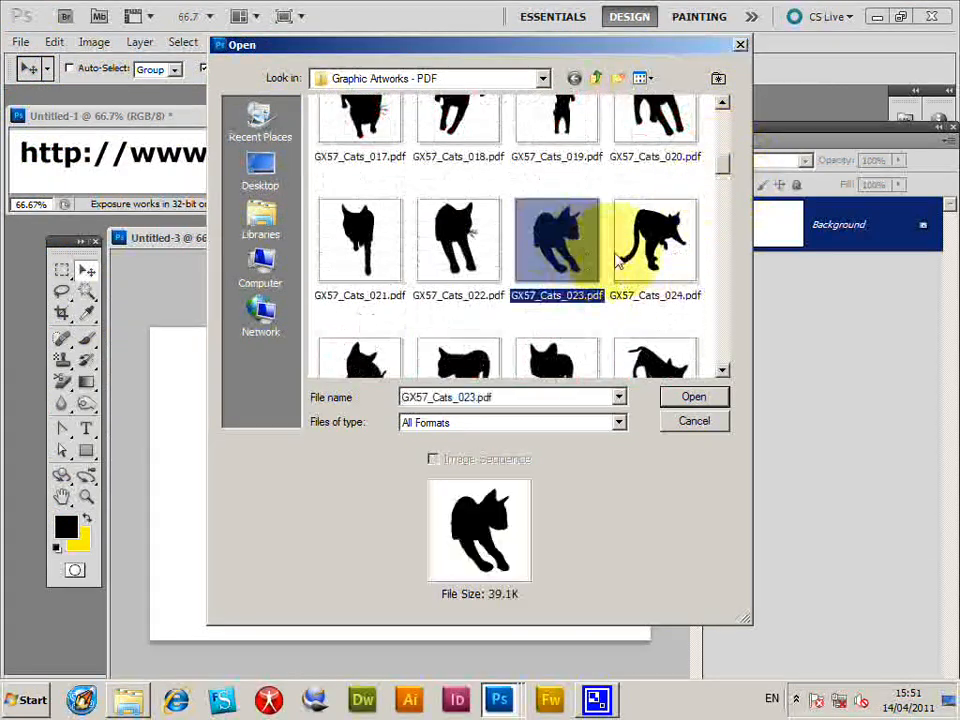
scroll(down, 3)
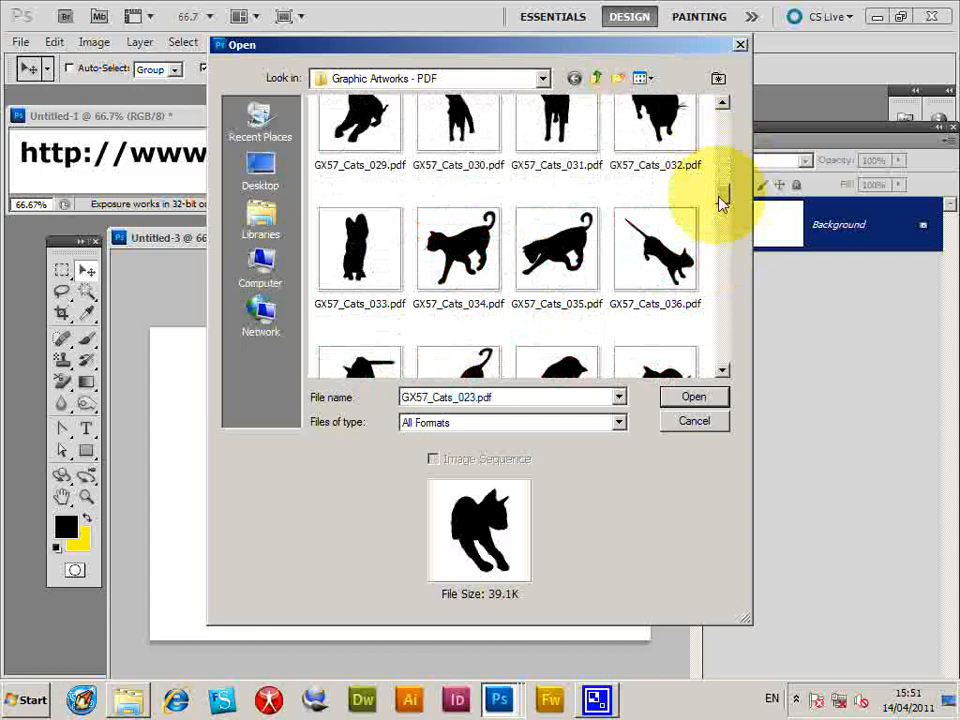
scroll(down, 3)
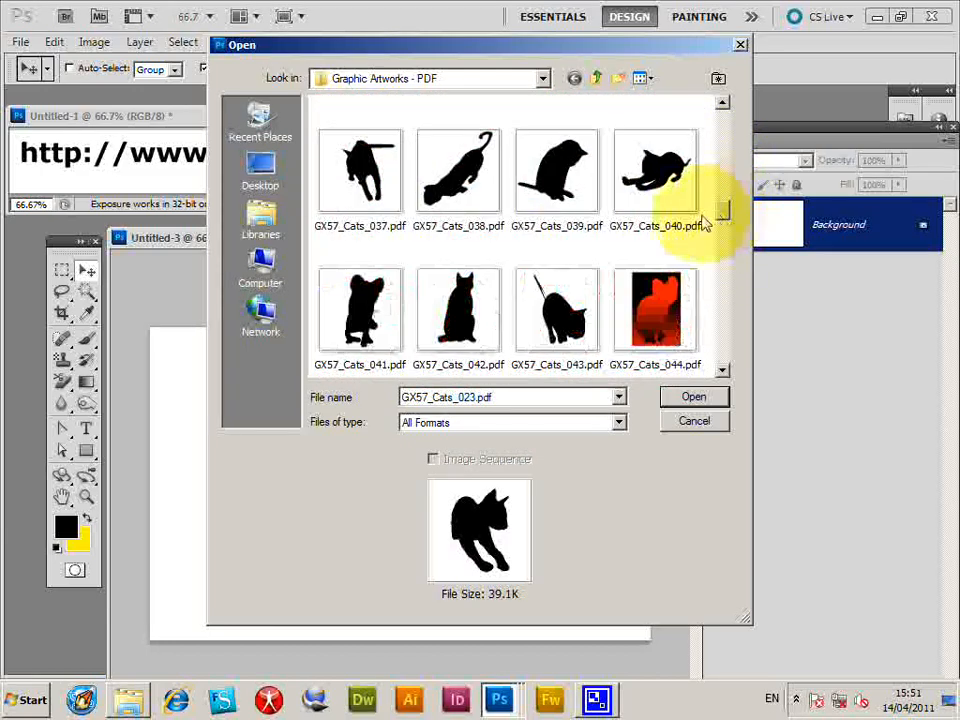
click(556, 170)
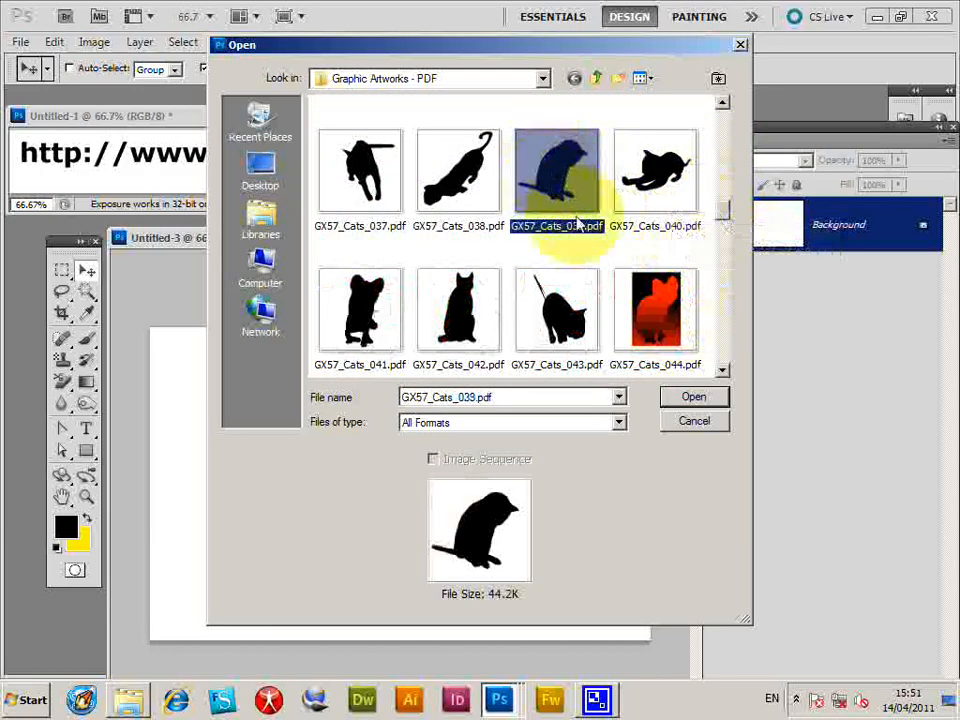
Import GX57_Cats_039.pdf at 1000 pixels wide, giving a 1000 × 891 document.
click(693, 396)
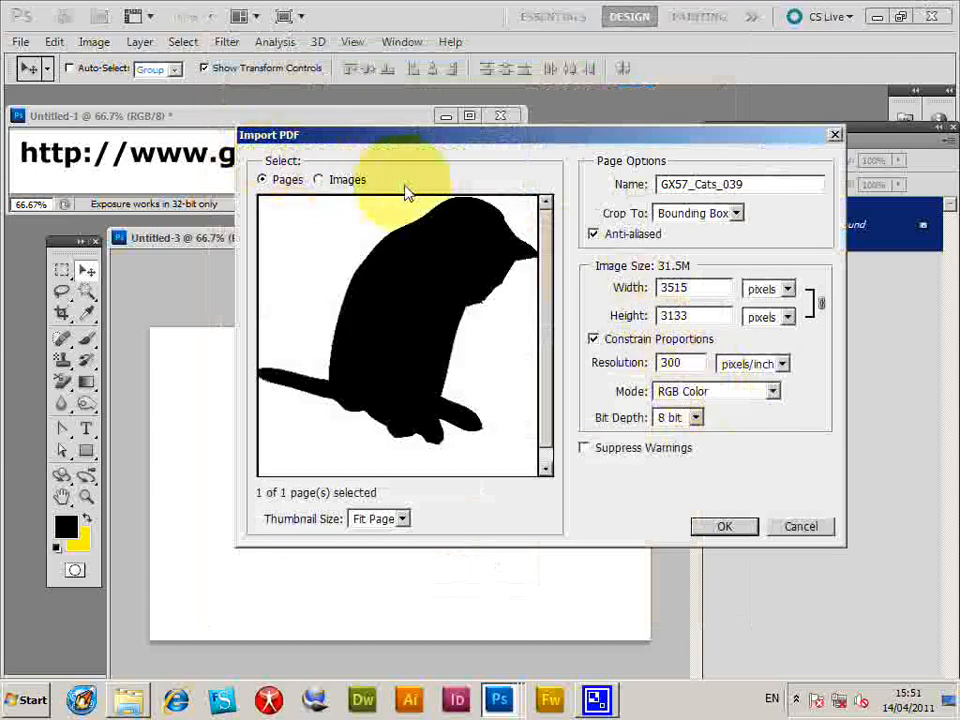
click(693, 287)
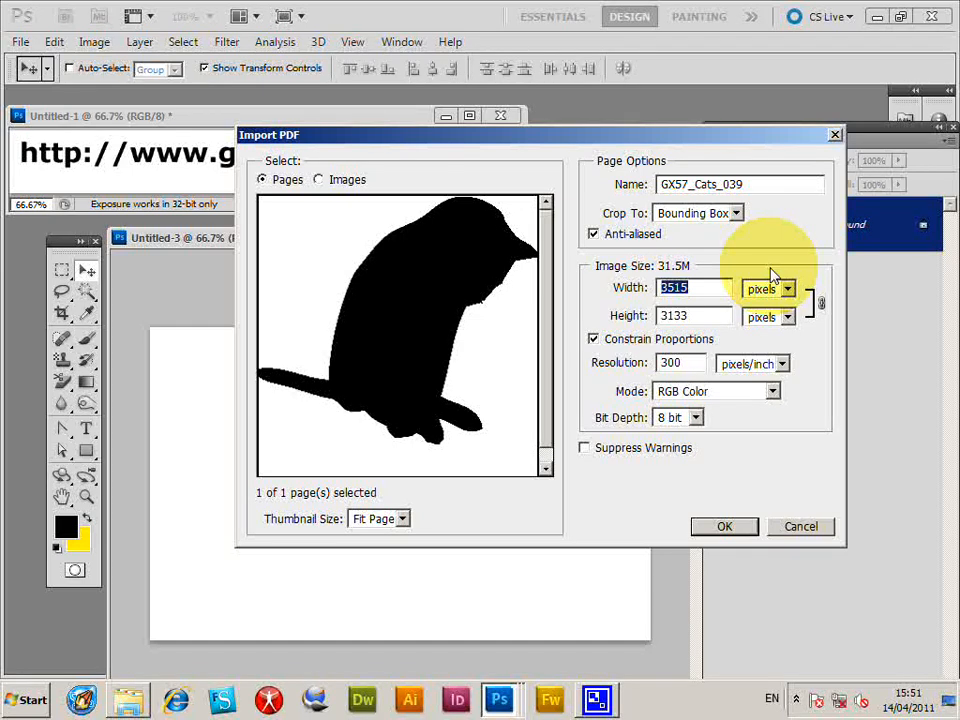
mouse_move(775, 275)
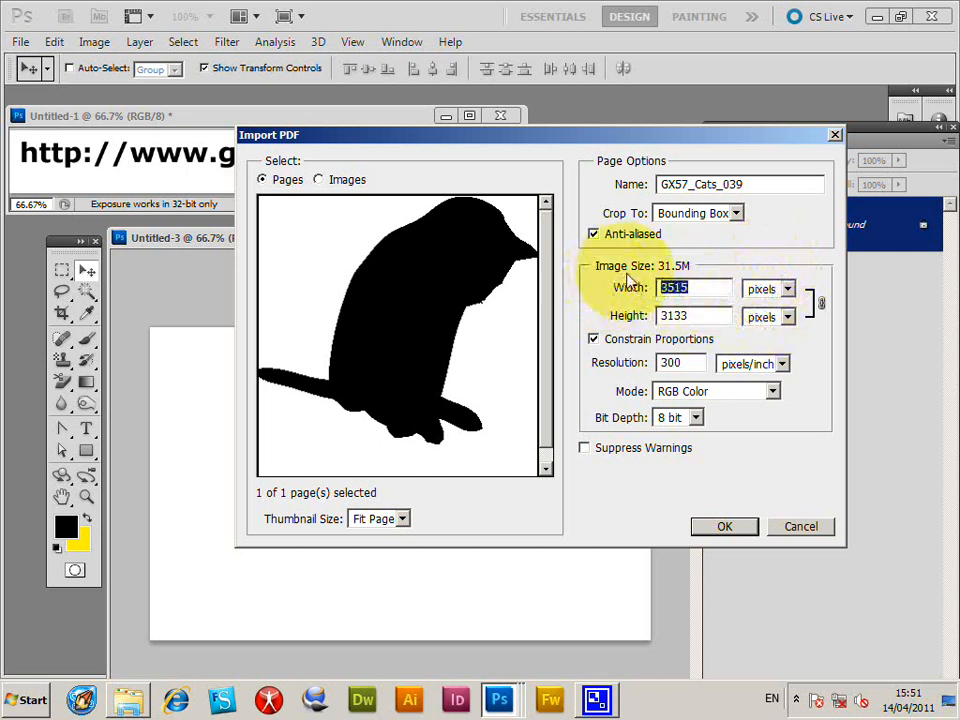
mouse_move(632, 280)
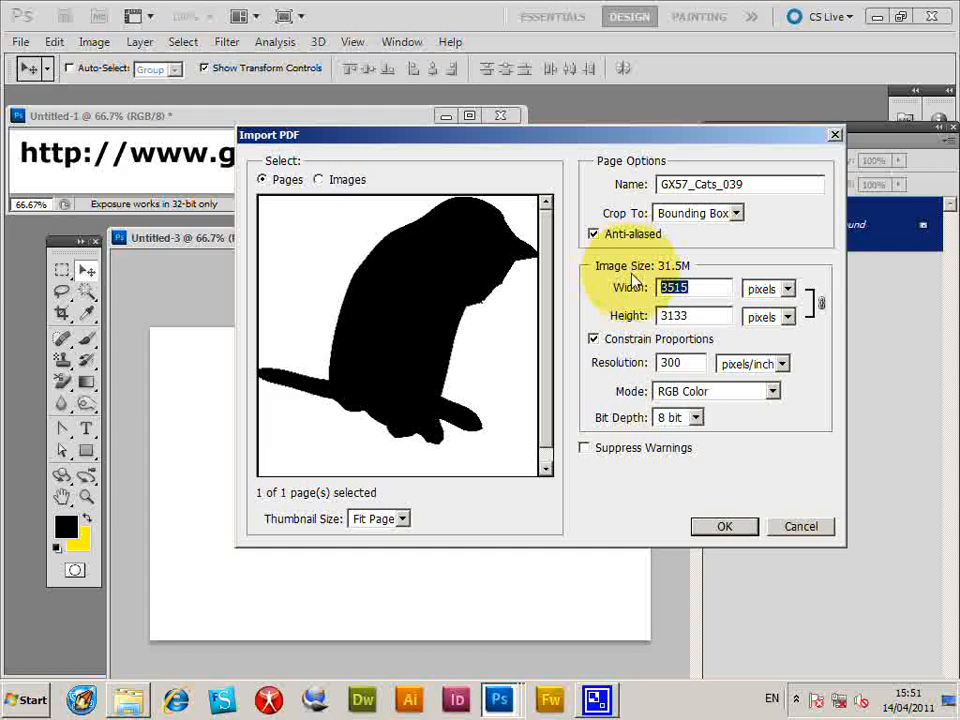
text(1000)
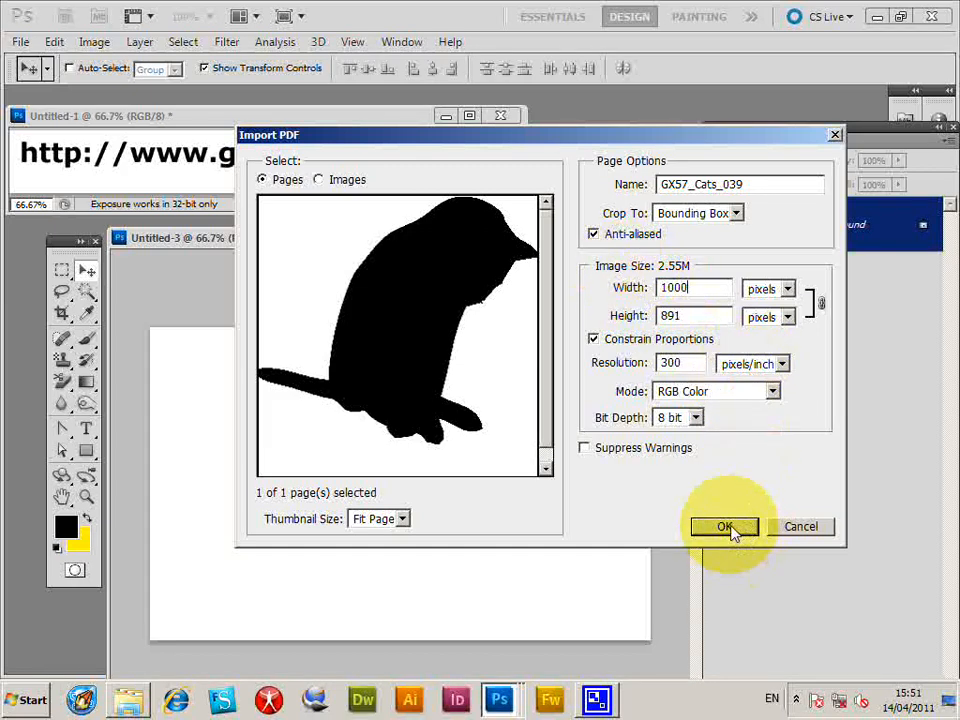
click(724, 526)
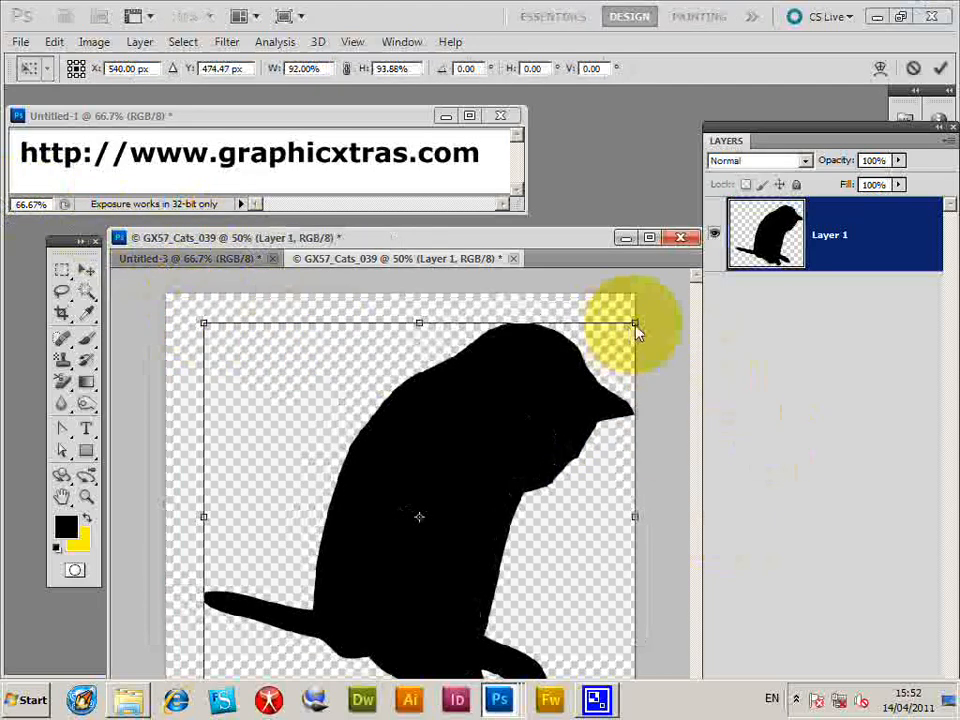
Shrink the cat slightly to fit the canvas, then flatten it onto a white background.
drag(635, 324, 602, 304)
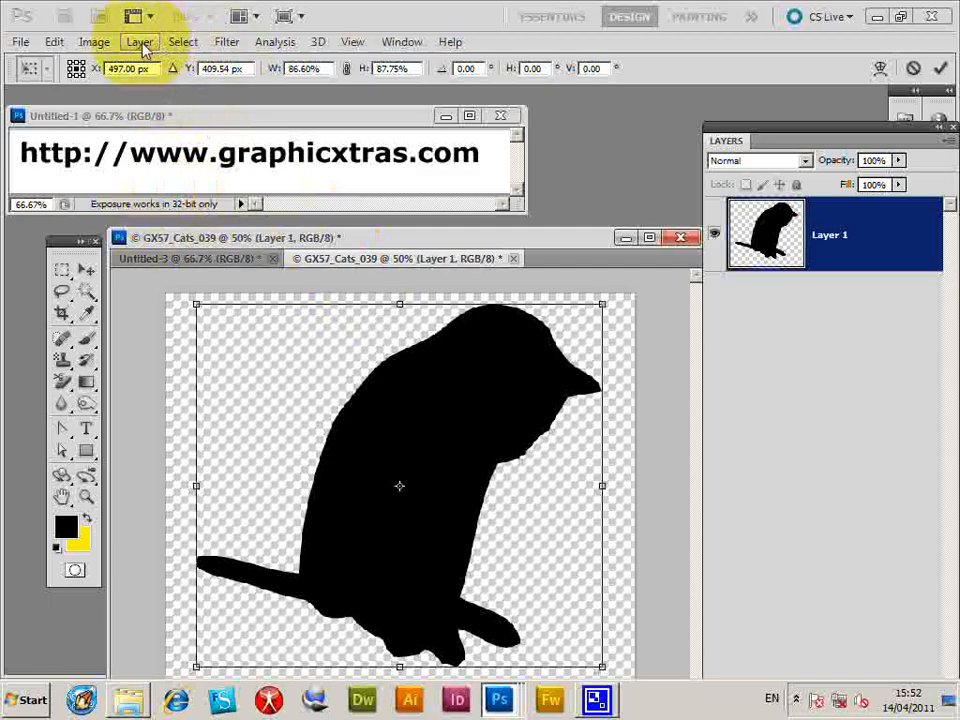
click(226, 41)
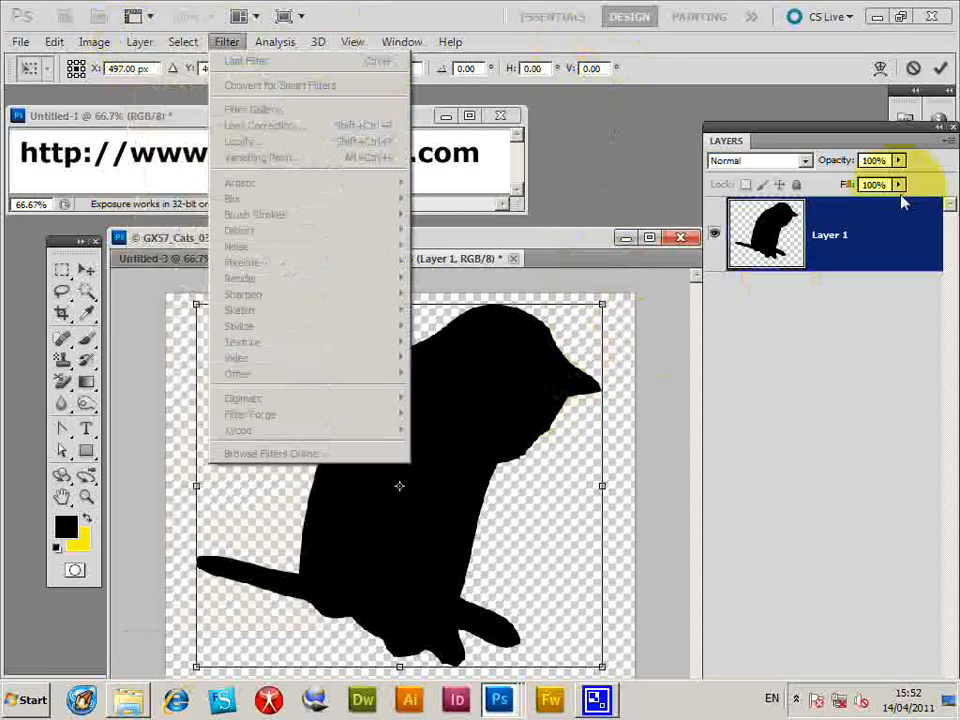
click(139, 41)
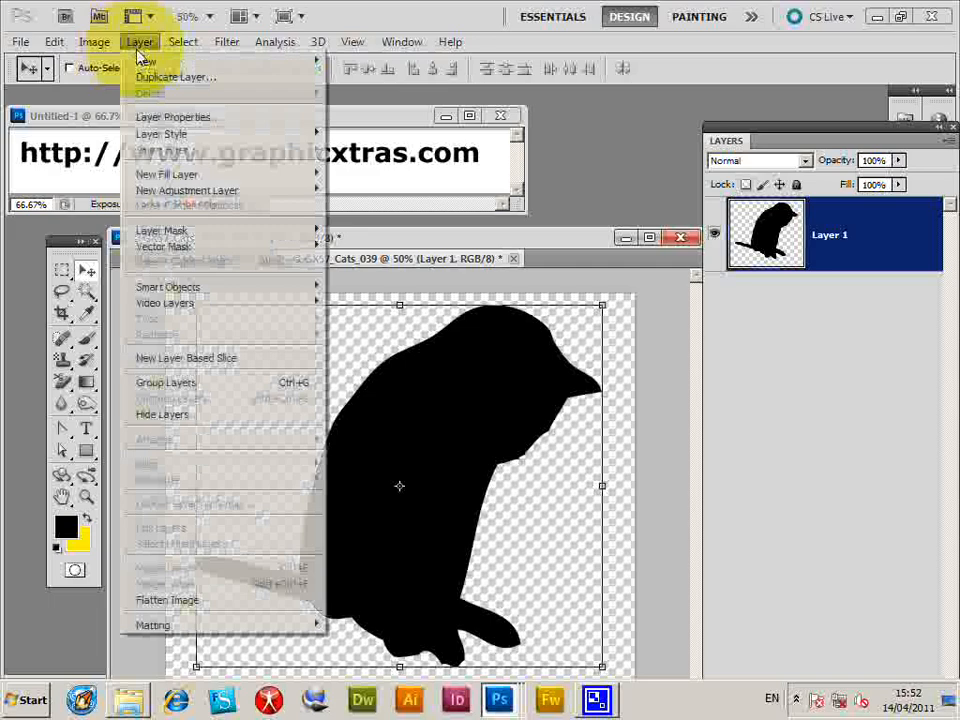
click(167, 600)
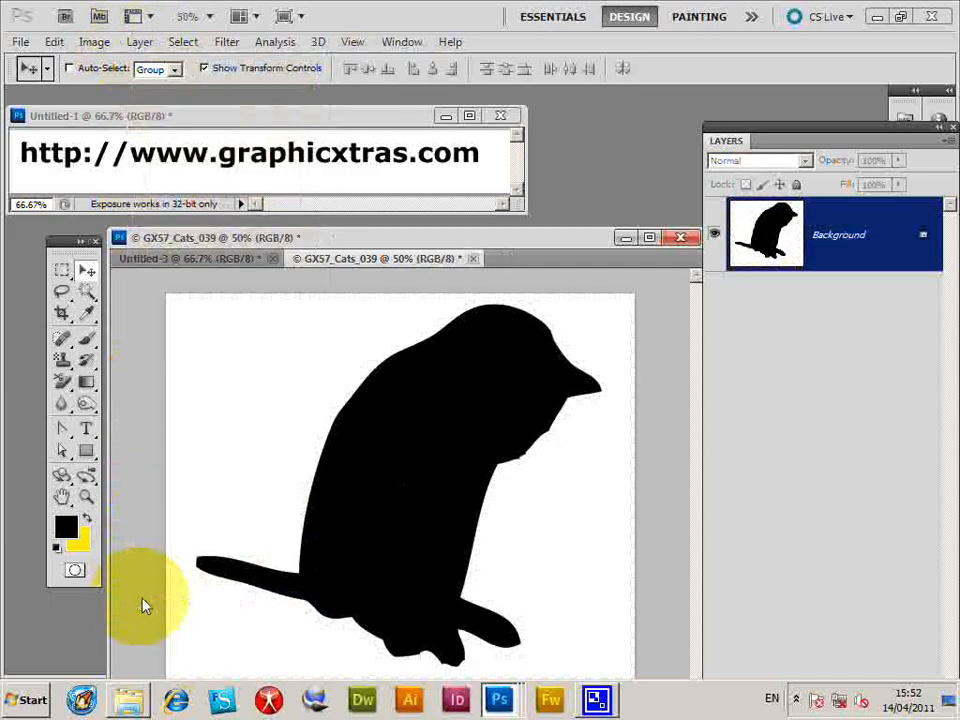
click(53, 41)
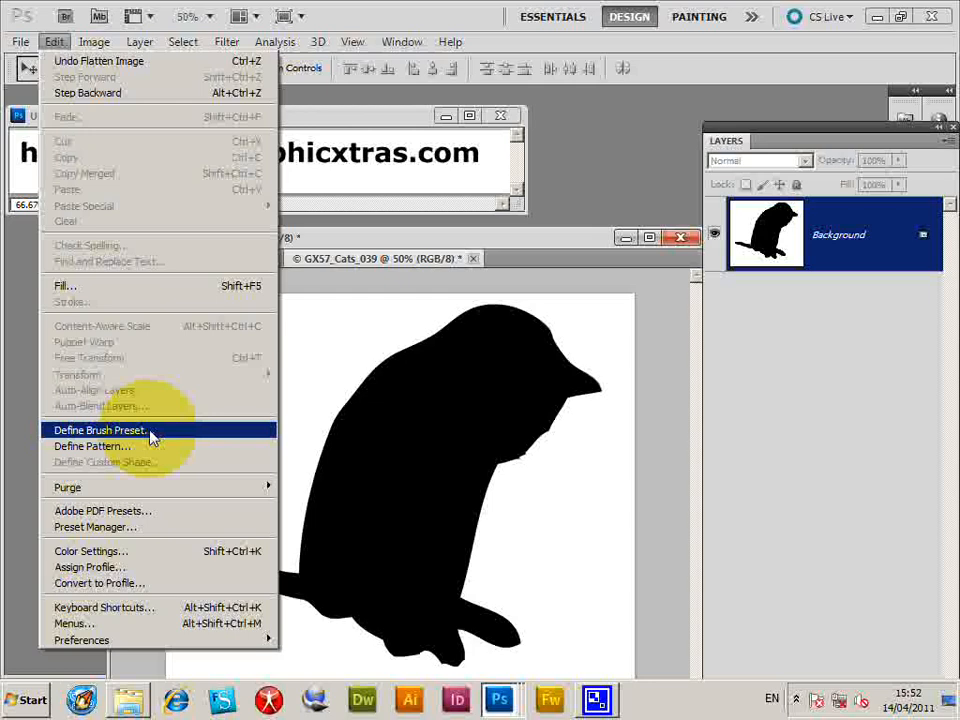
Define the cat silhouette as a brush preset named GX57_Cats_039.
click(99, 430)
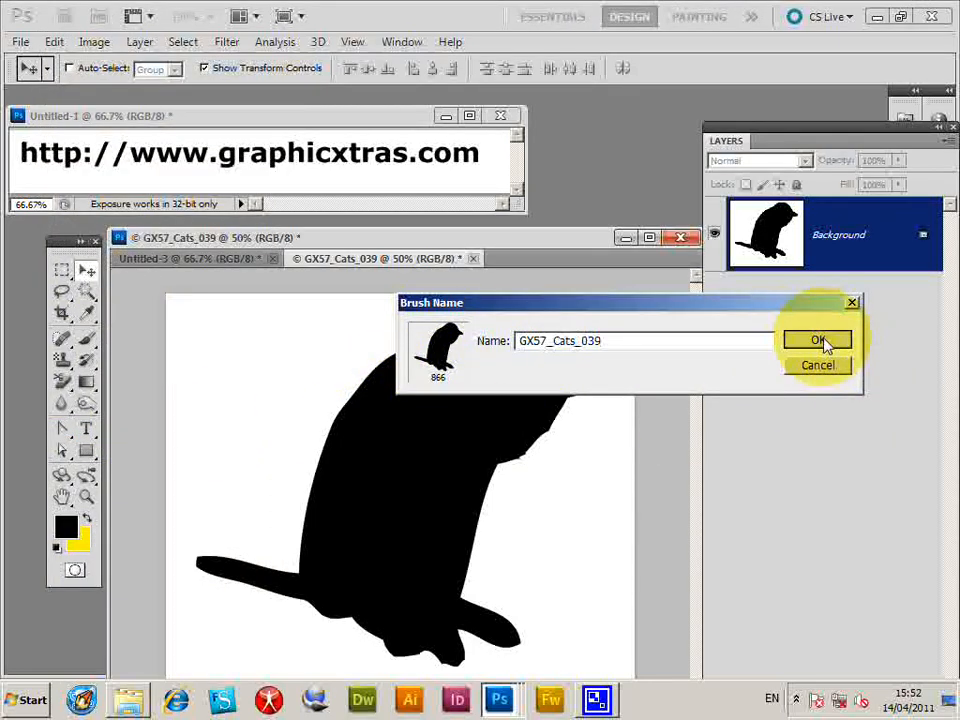
click(817, 340)
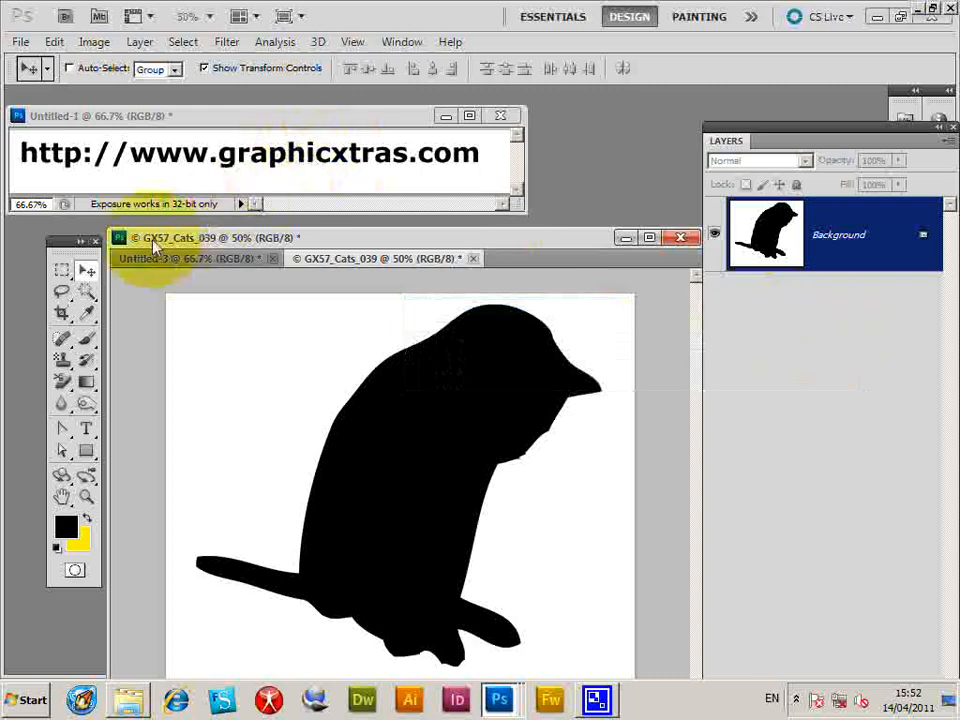
On Untitled-3, select the 866-pixel cat brush and stamp cat silhouettes.
click(190, 258)
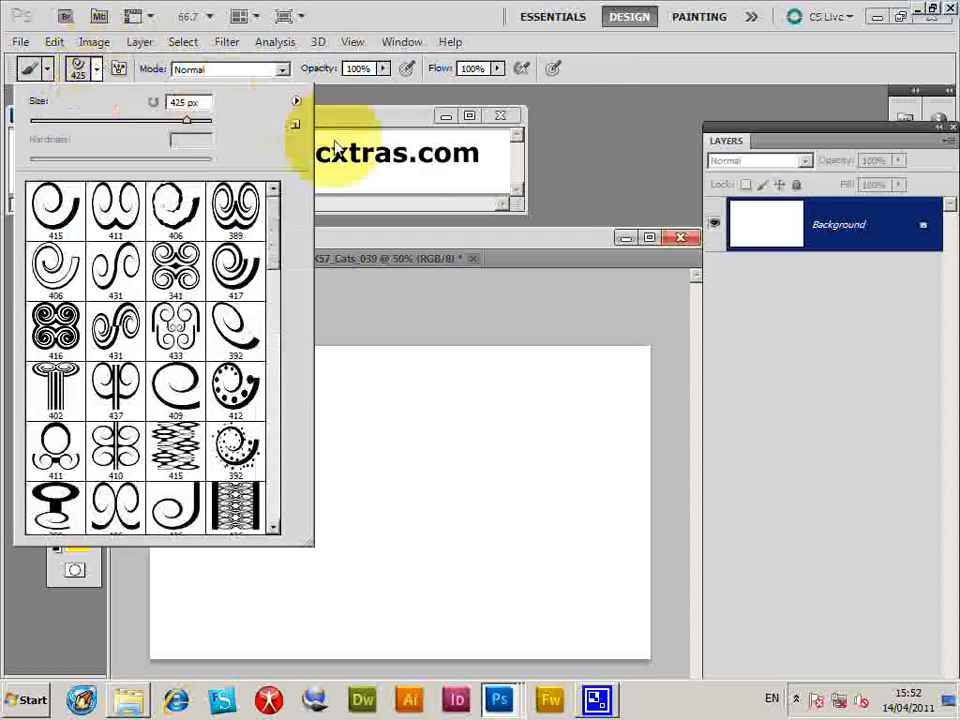
scroll(down, 3)
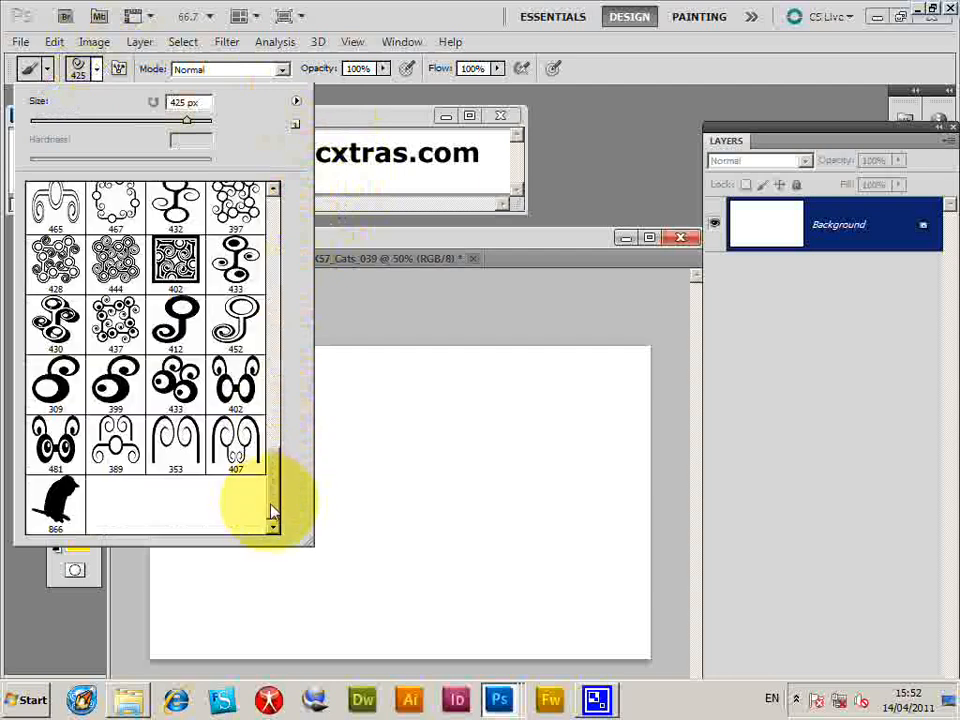
click(55, 505)
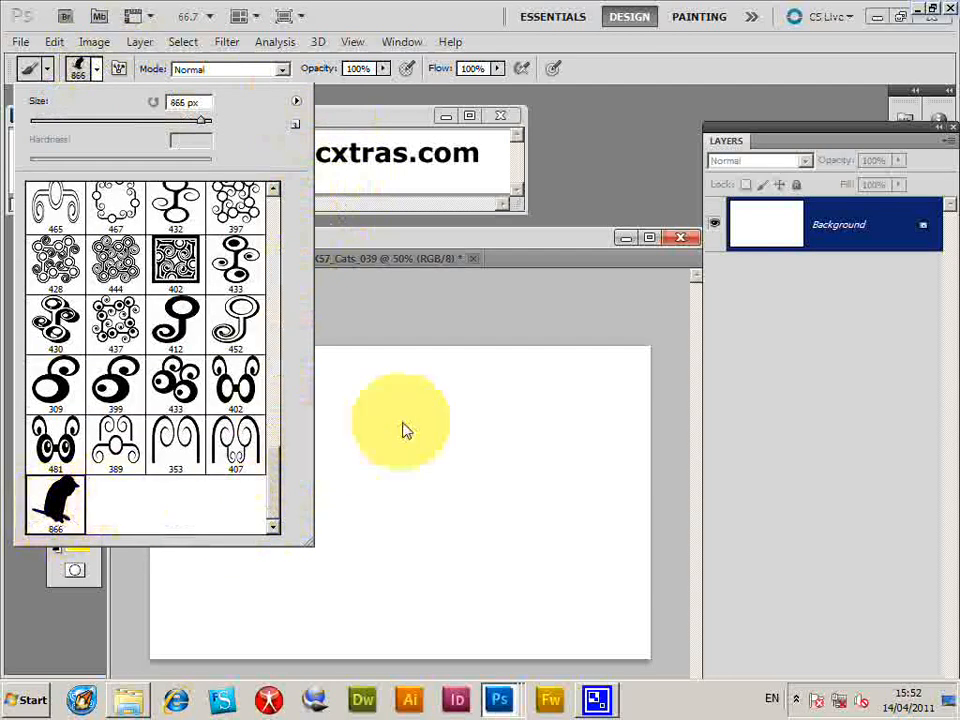
drag(400, 420, 465, 580)
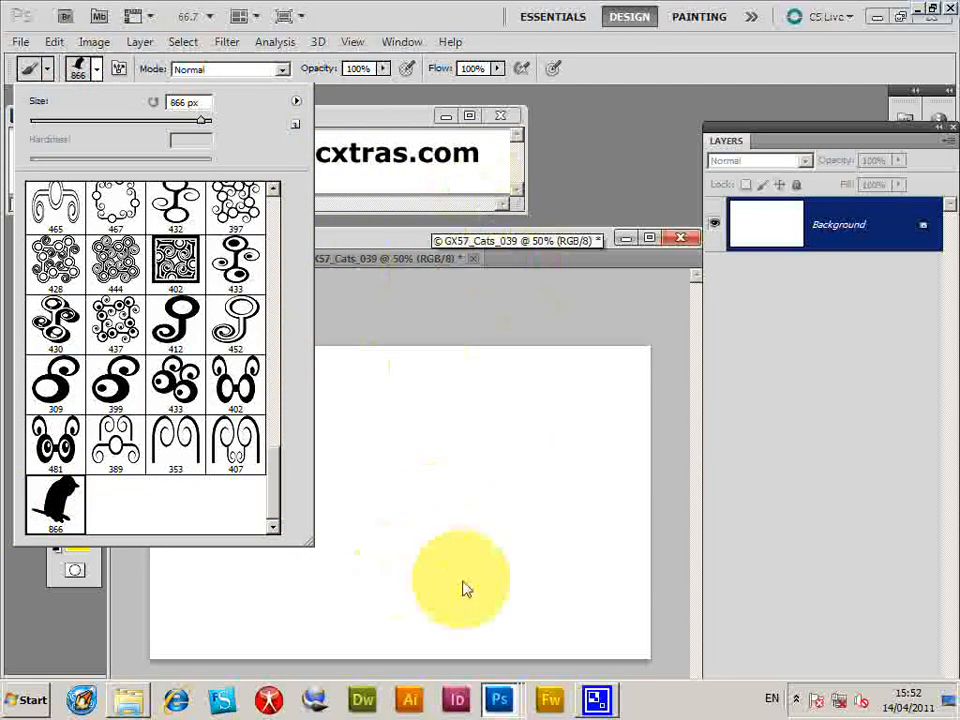
mouse_move(380, 605)
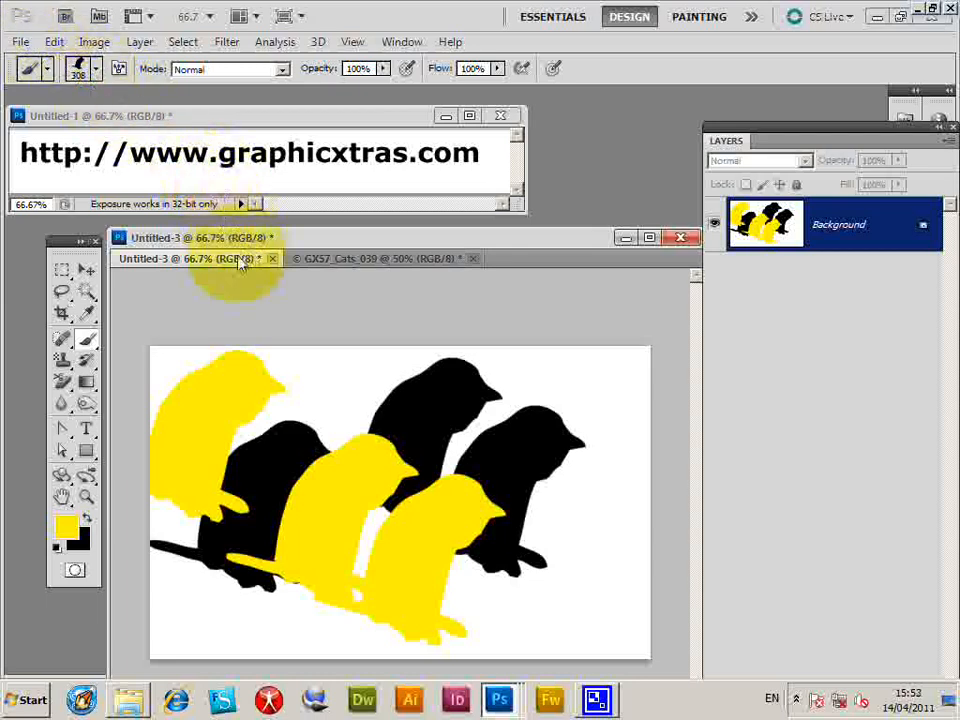
Fill the GX57_Cats_039 document with white to clear its cat.
click(380, 258)
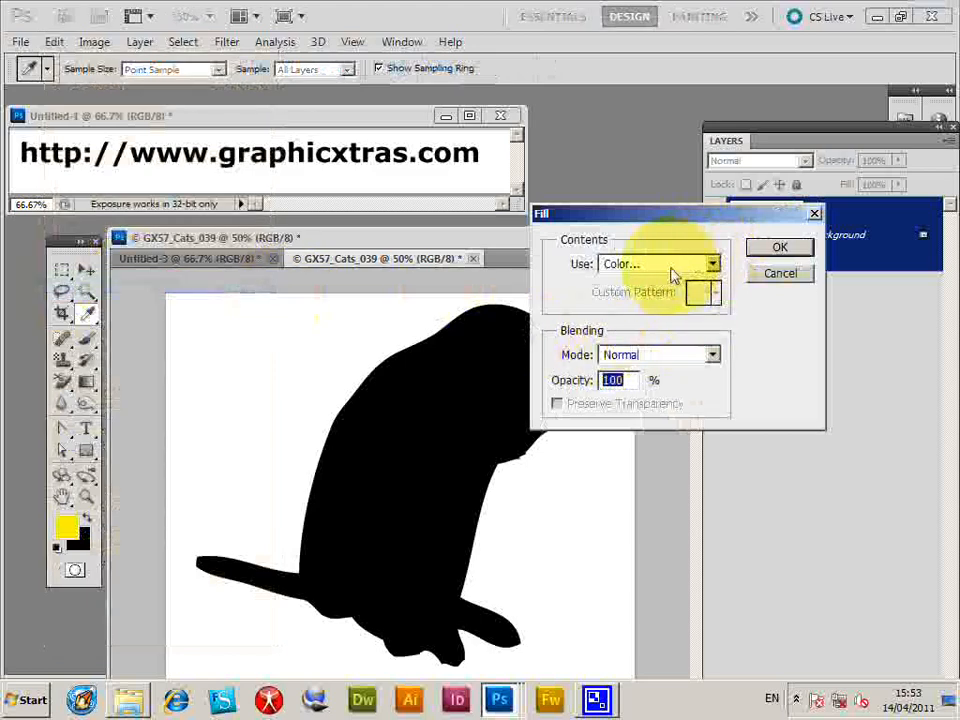
click(780, 247)
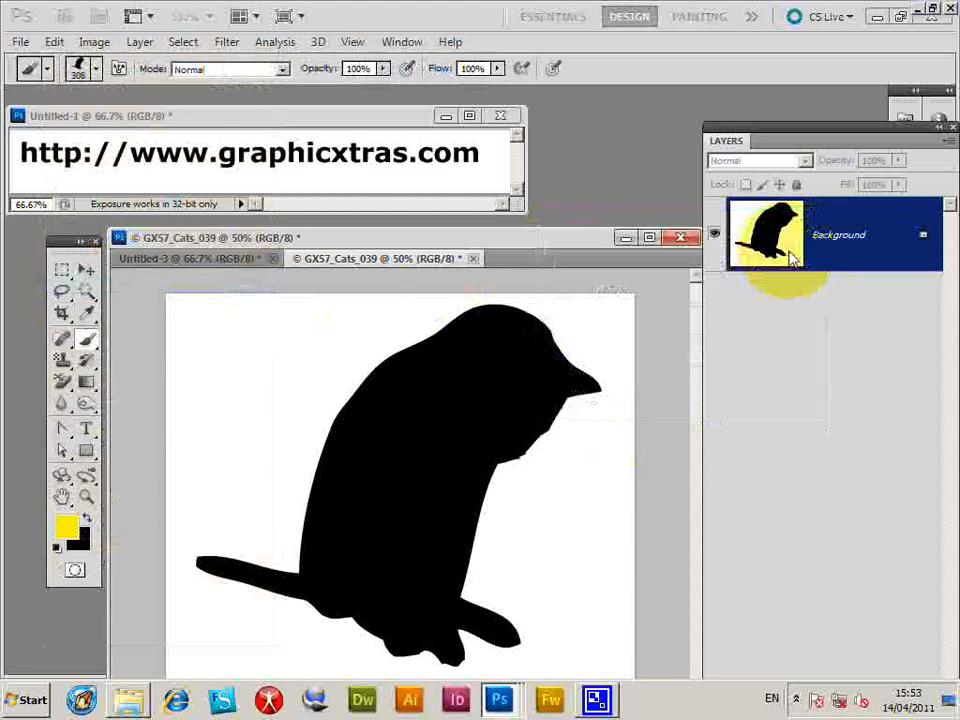
click(19, 41)
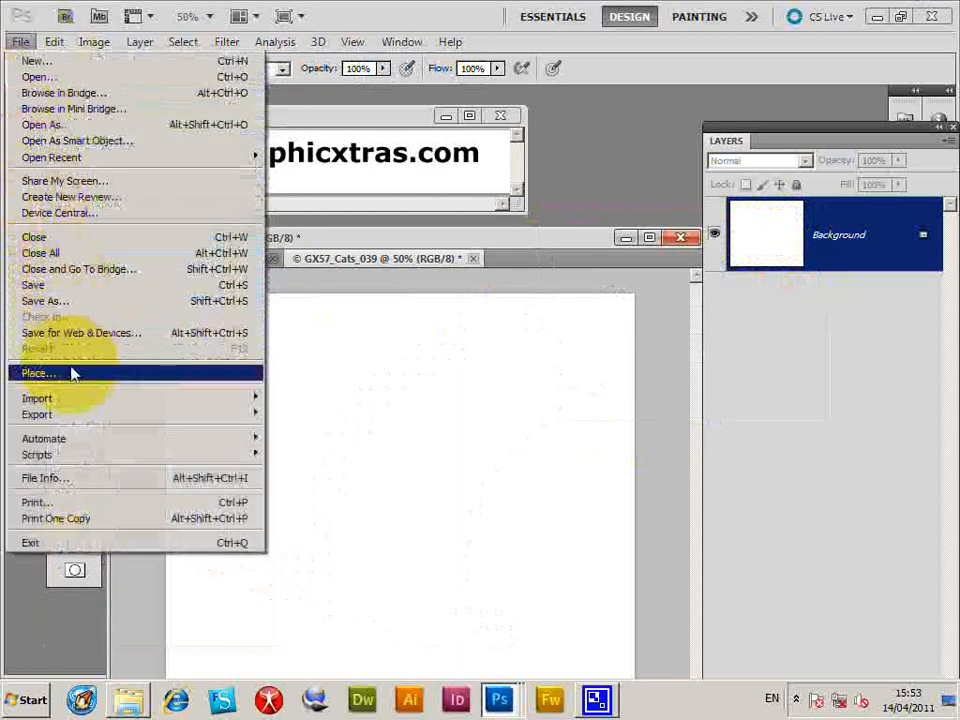
Place GX57_Cats_036.pdf, scale the leaping cat down and move it onto the canvas.
click(38, 373)
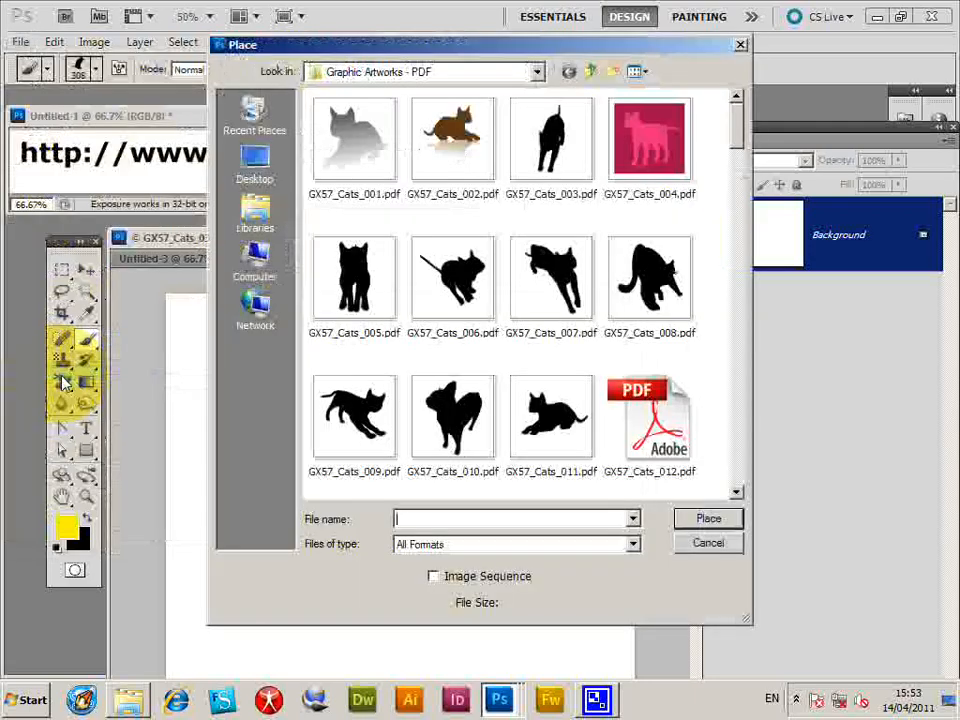
scroll(down, 3)
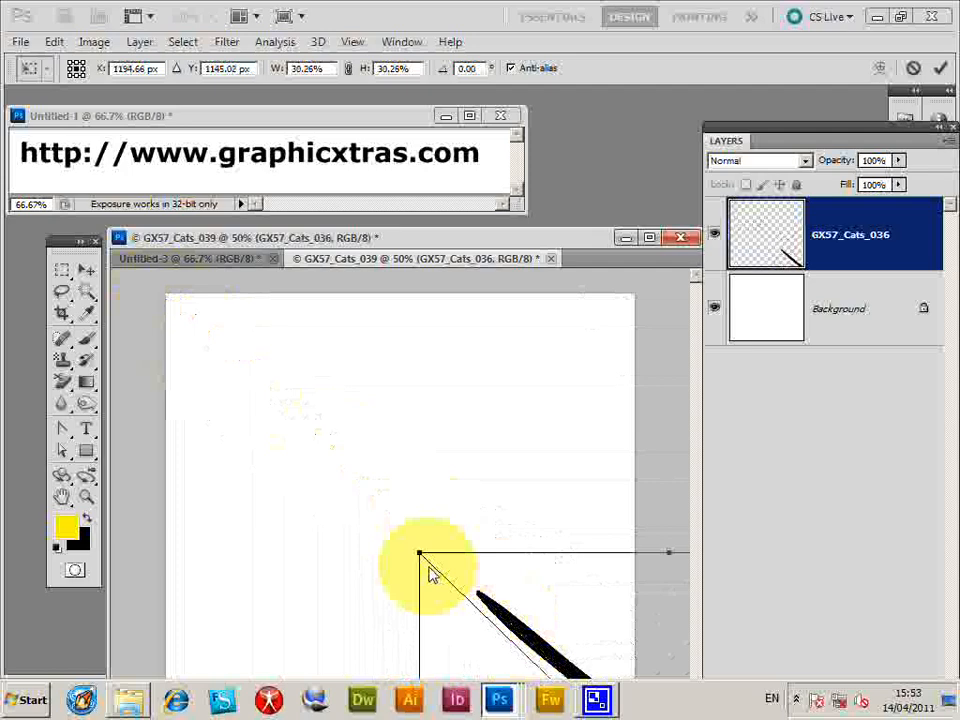
drag(430, 570, 280, 430)
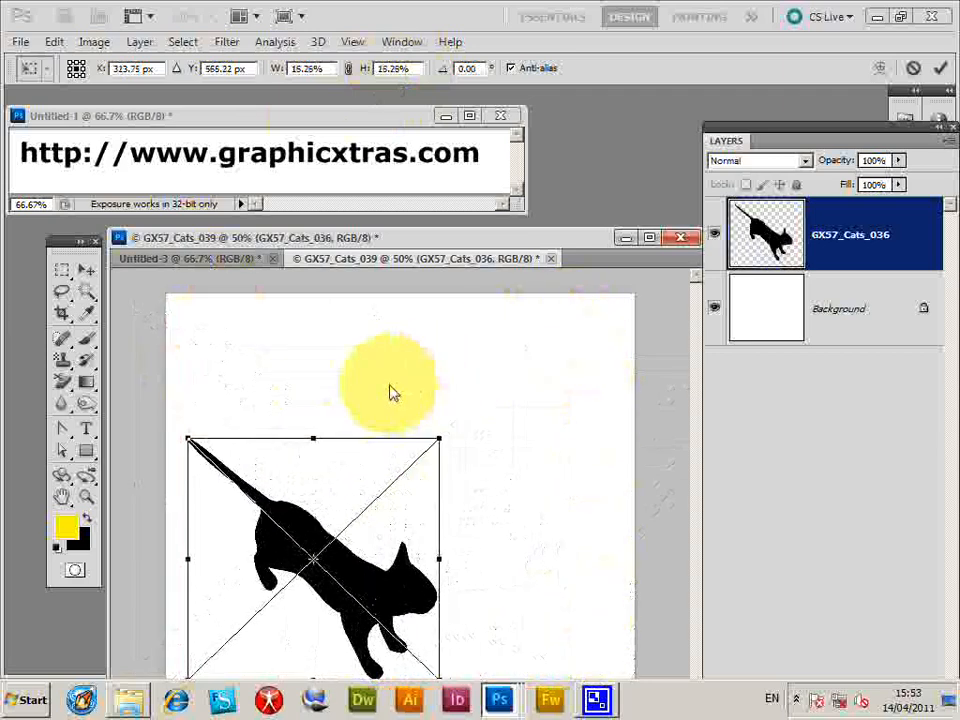
drag(390, 390, 315, 515)
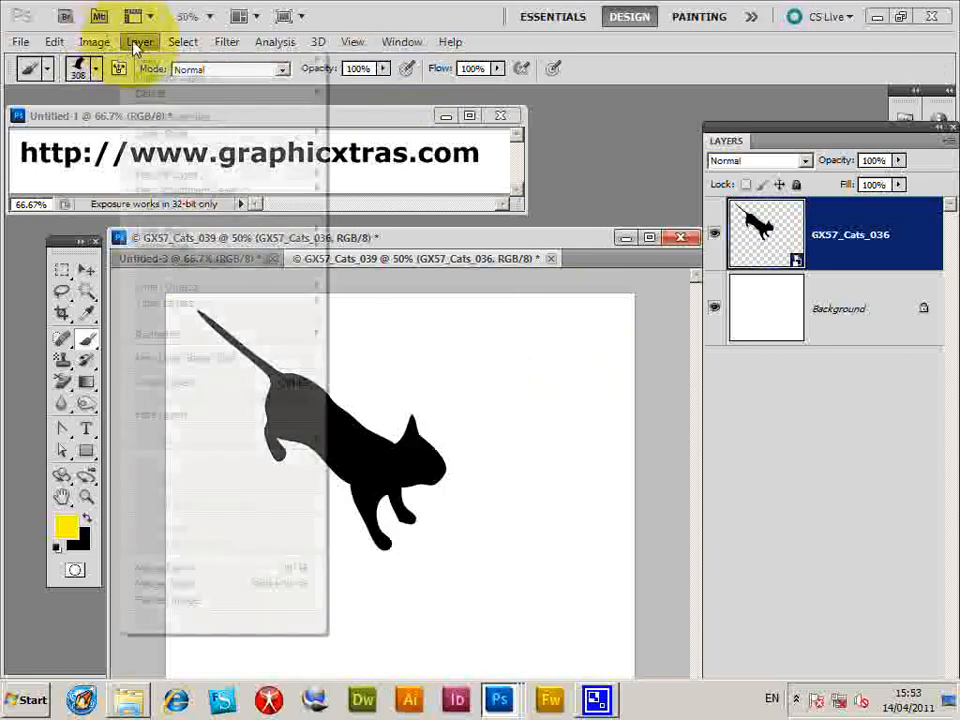
Duplicate the leaping cat layer, shrink the copy below it, and flatten the layers.
click(139, 41)
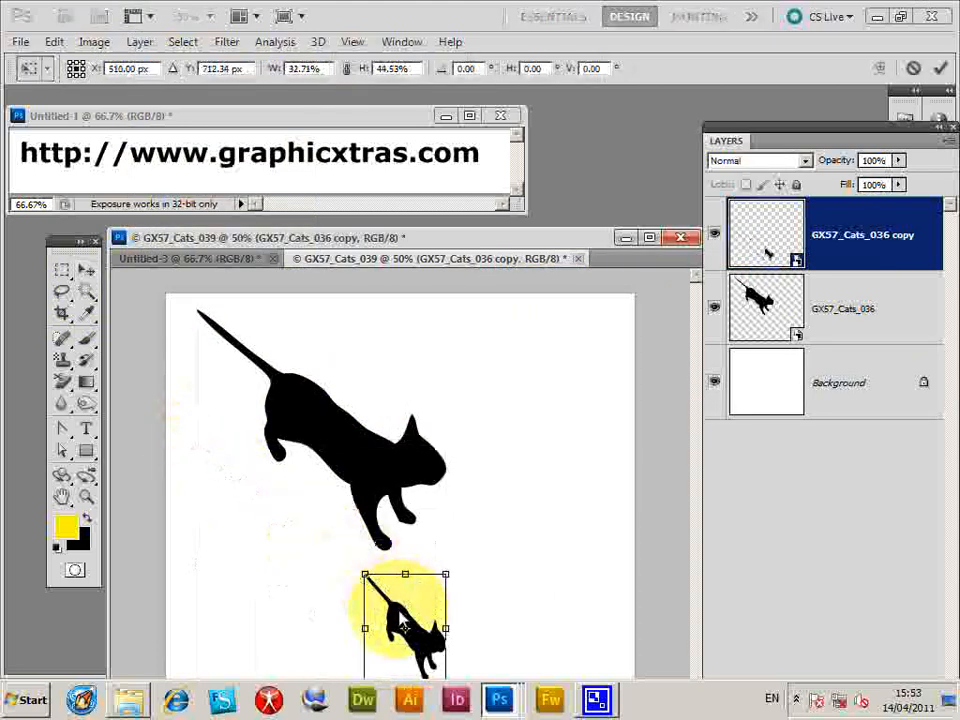
drag(405, 615, 215, 505)
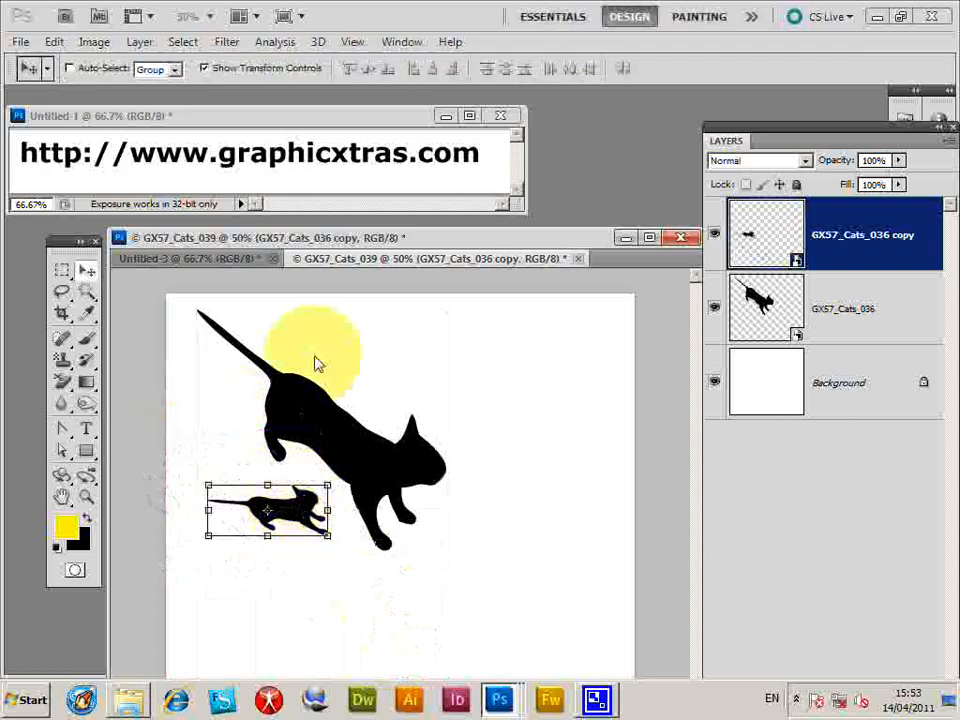
click(139, 41)
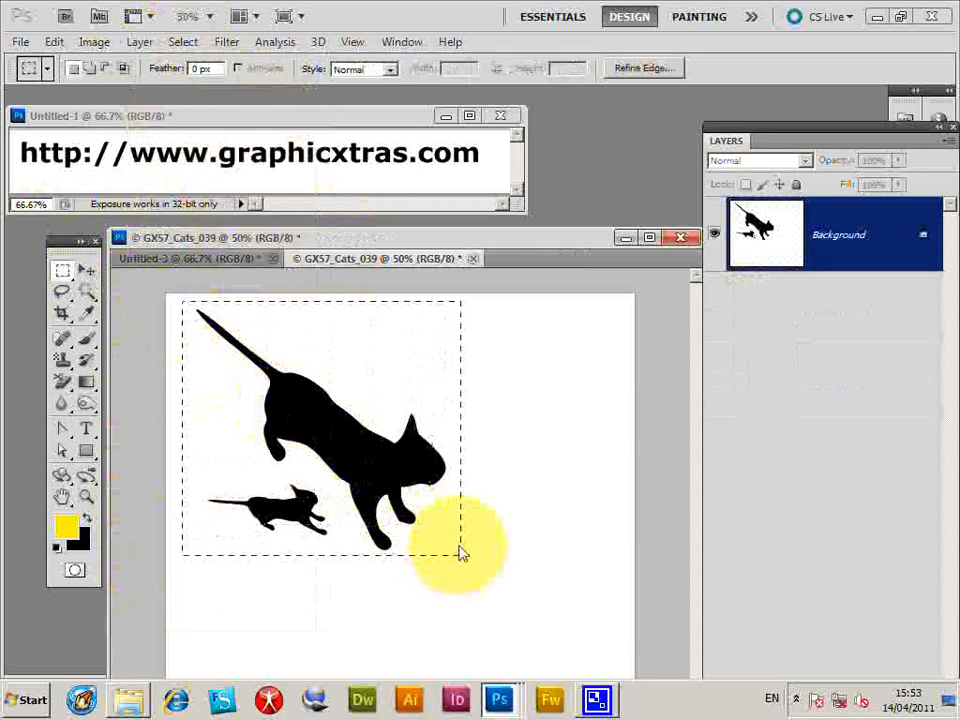
Define the two leaping cats as a new 532-pixel brush preset and deselect.
click(54, 41)
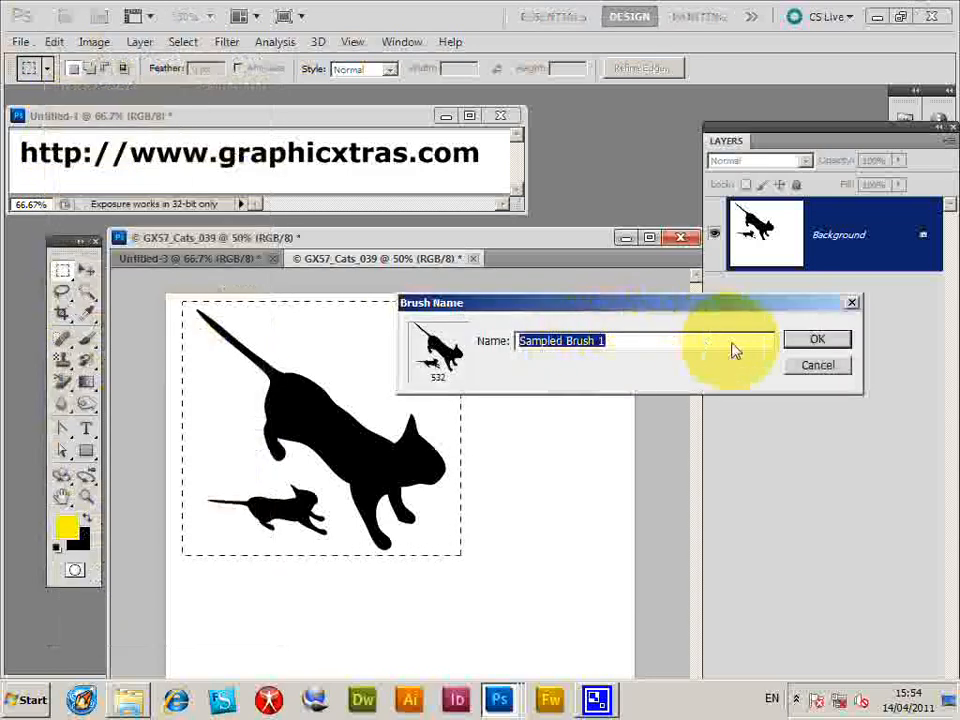
click(817, 338)
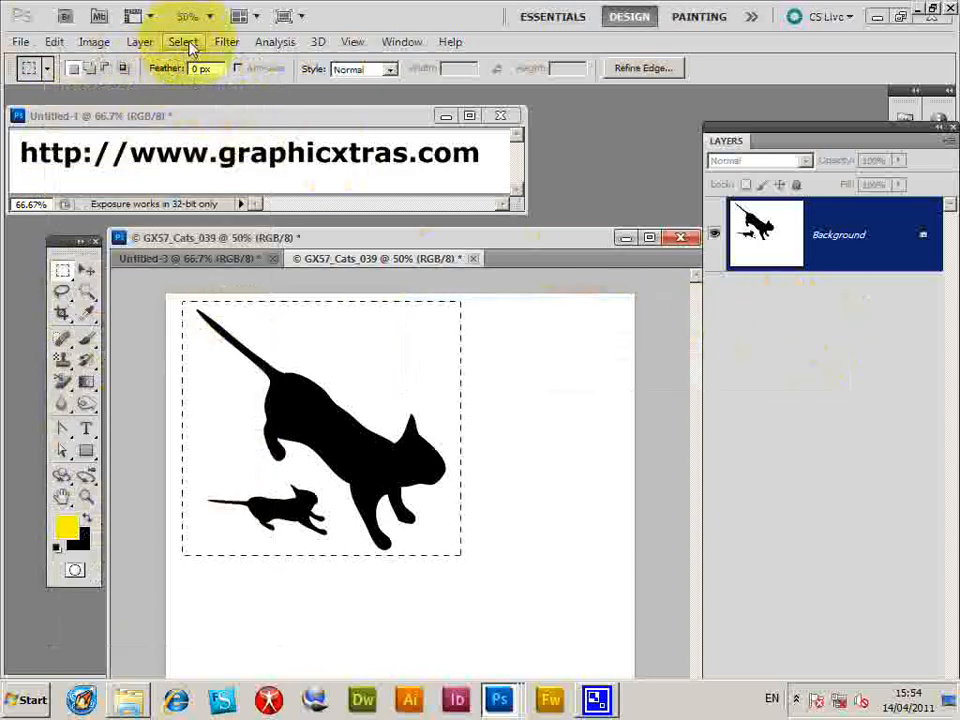
click(182, 41)
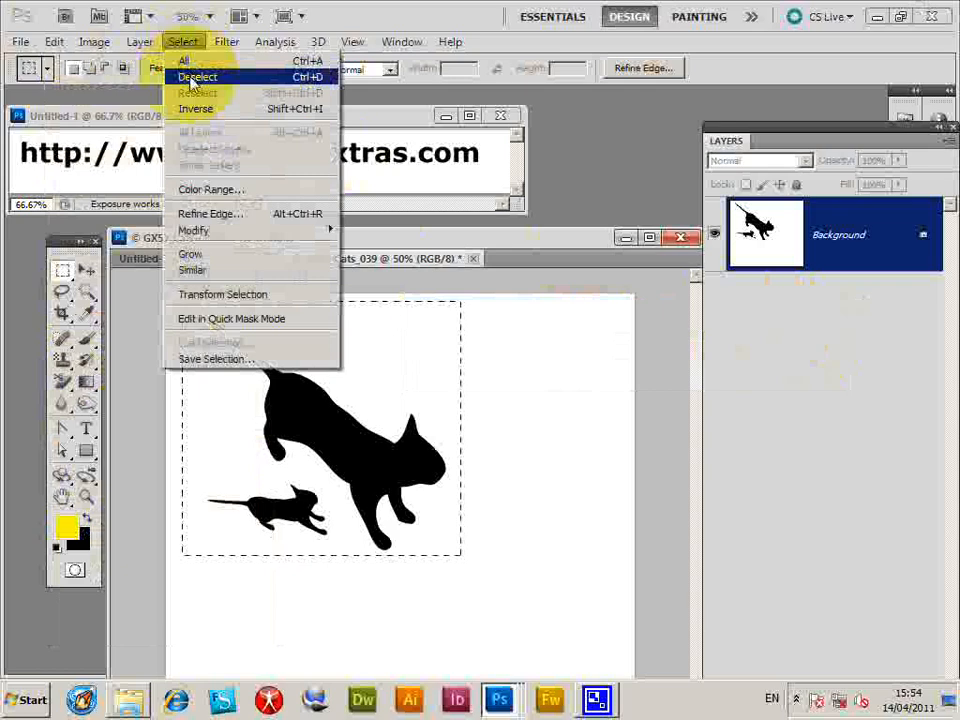
click(197, 76)
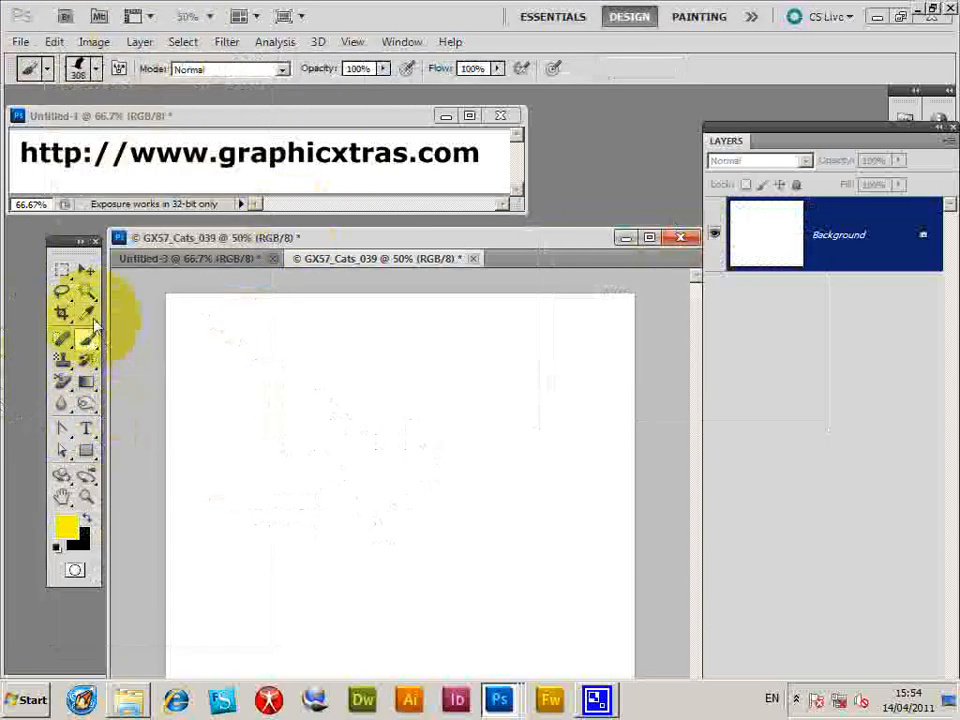
click(96, 68)
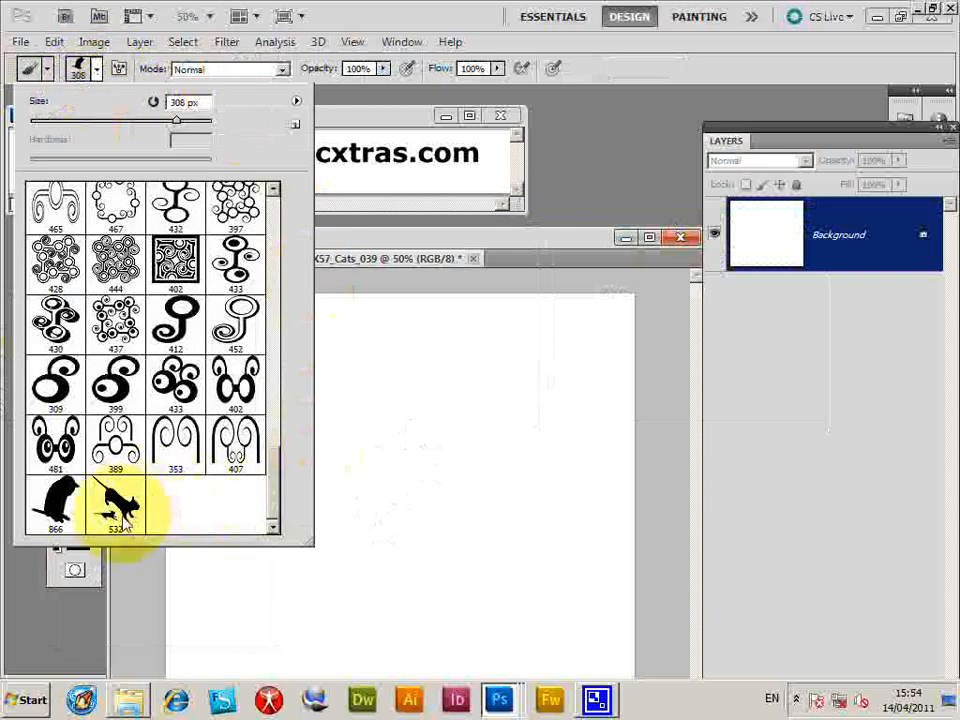